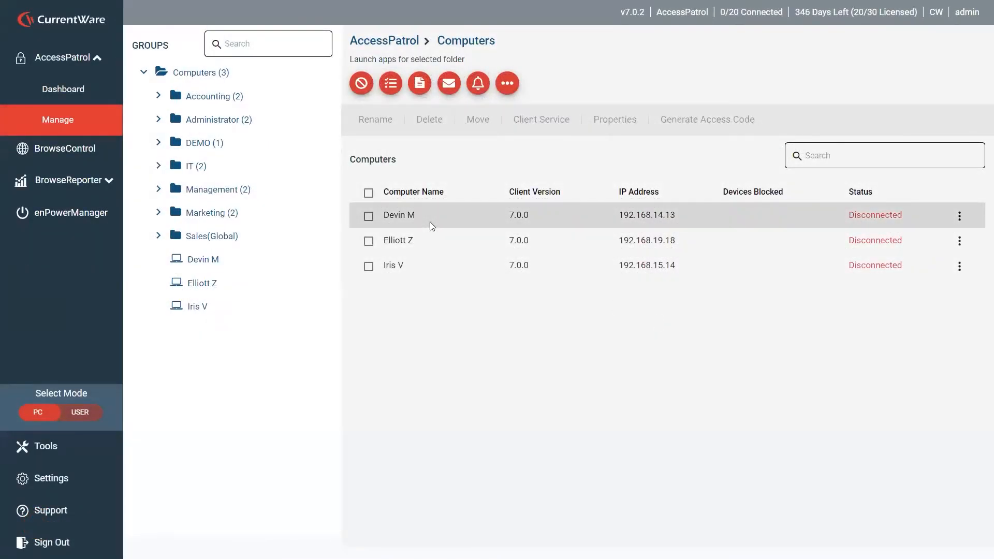
{"action": "mouse_move", "coordinate": [564, 97]}
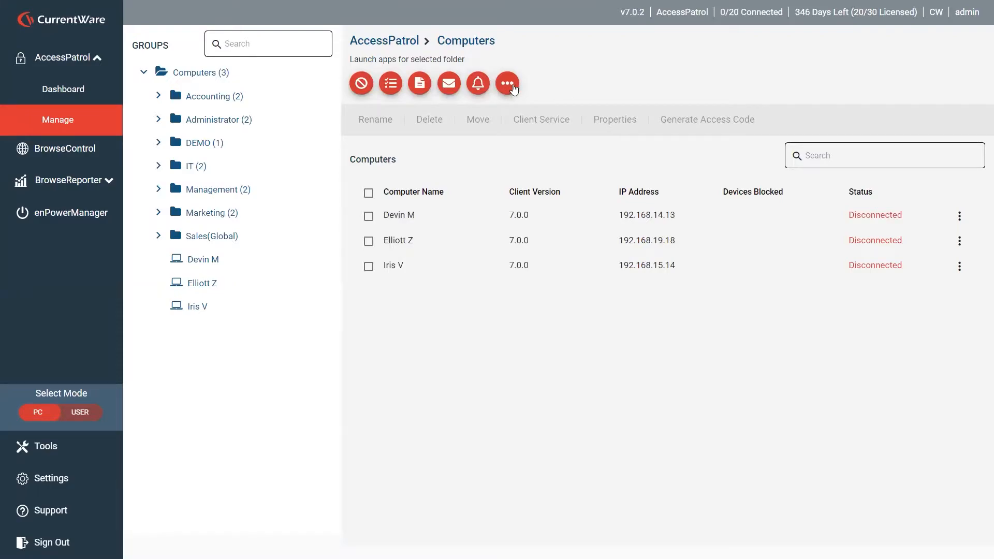
- Reach the Block File Transfers settings from AccessPatrol's more-options menu for the Computers group
{"action": "left_click", "coordinate": [508, 83]}
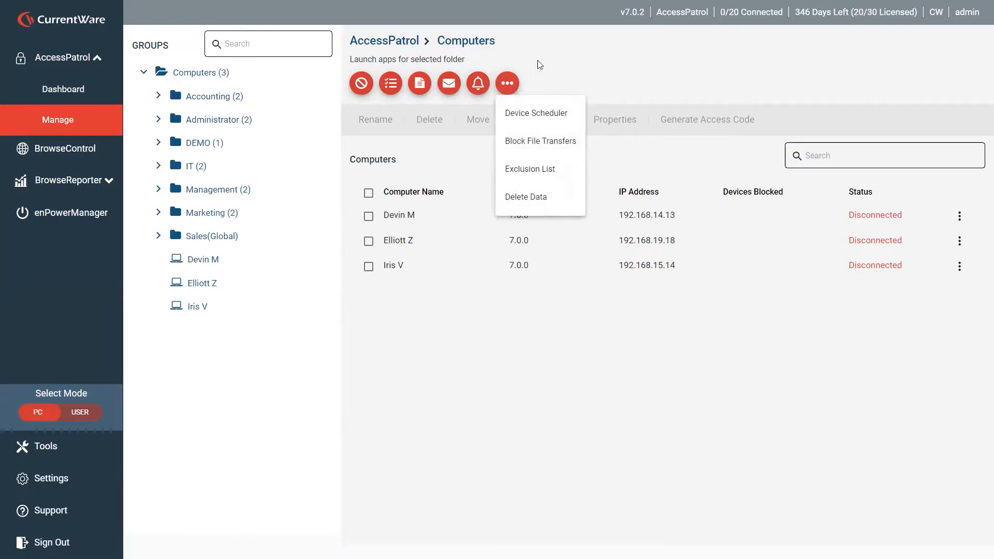
{"action": "mouse_move", "coordinate": [541, 141]}
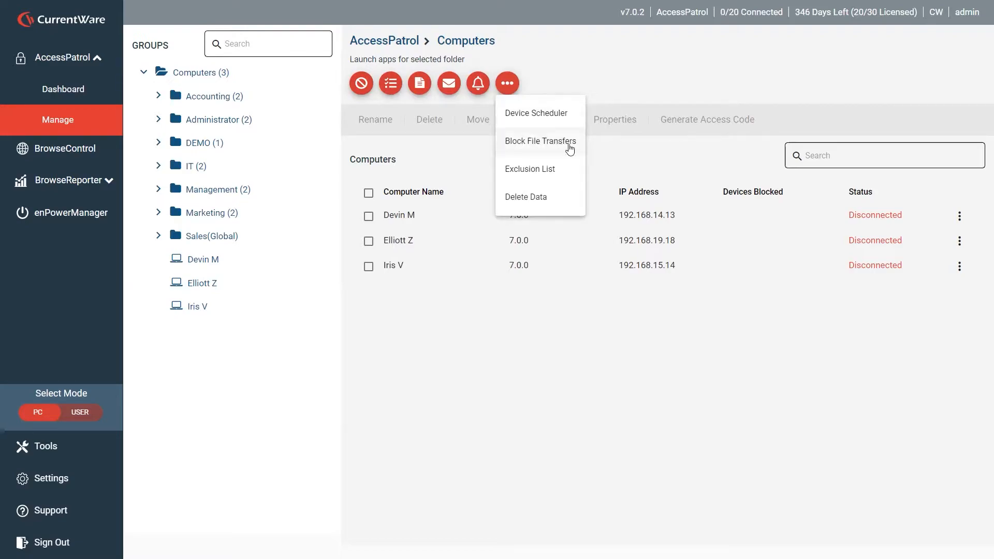
{"action": "left_click", "coordinate": [539, 141]}
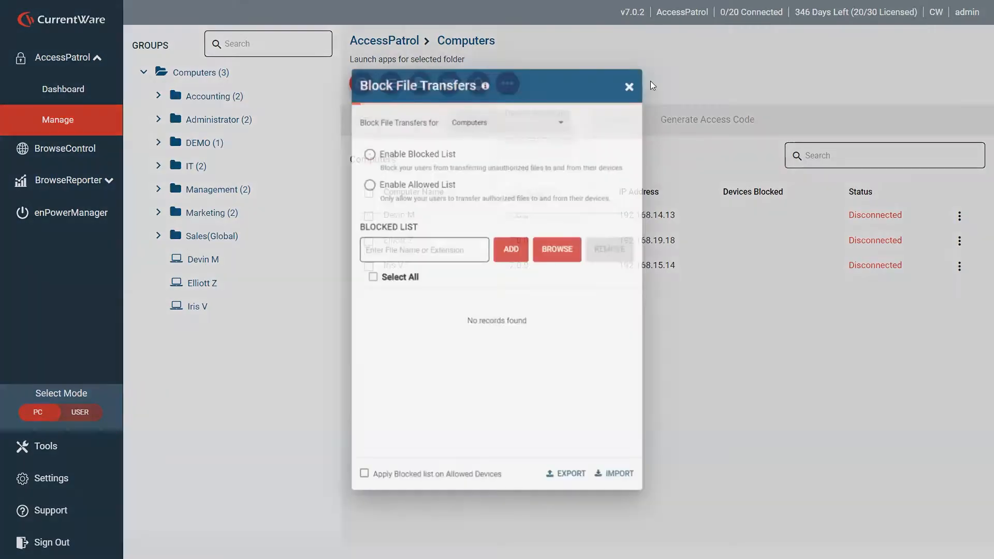
- Enable the allowed list with Myfile.txt, .cpl and .lnk, then close the file transfer settings
{"action": "left_click", "coordinate": [361, 177]}
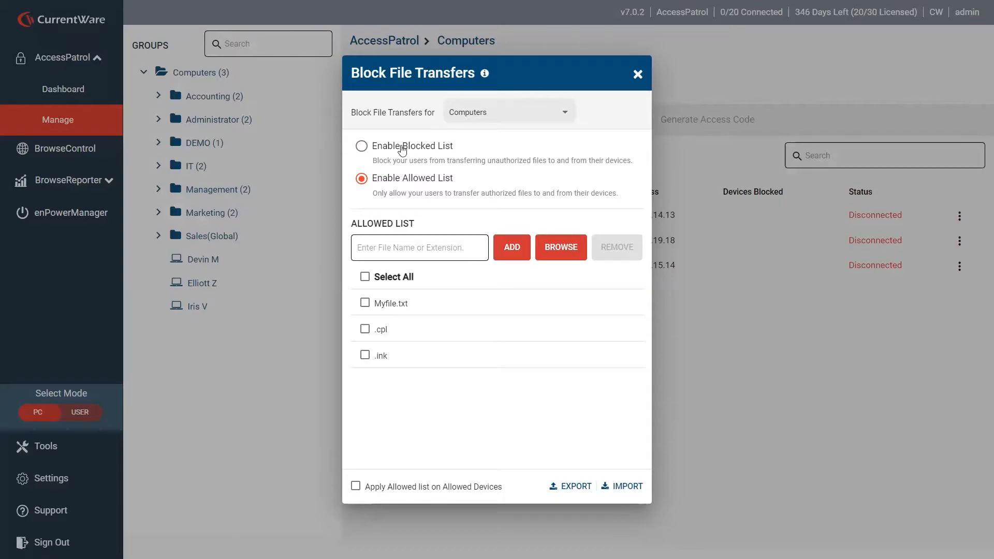
{"action": "left_click", "coordinate": [419, 248]}
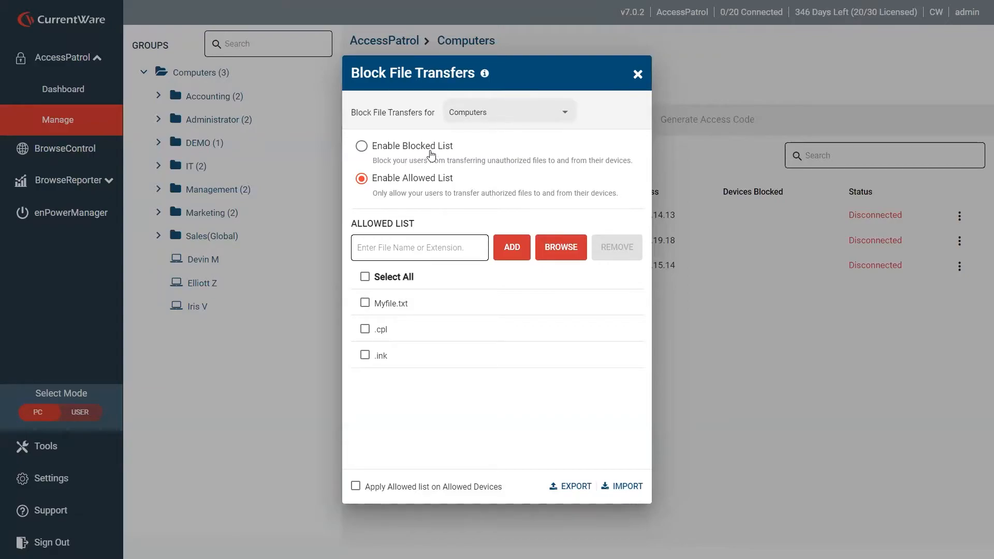
{"action": "mouse_move", "coordinate": [422, 188]}
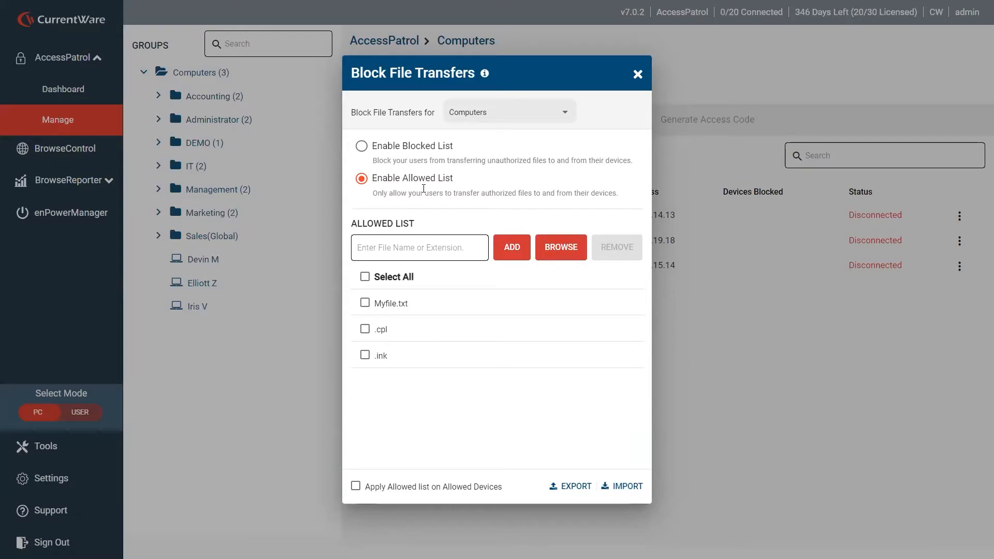
{"action": "left_click", "coordinate": [636, 73]}
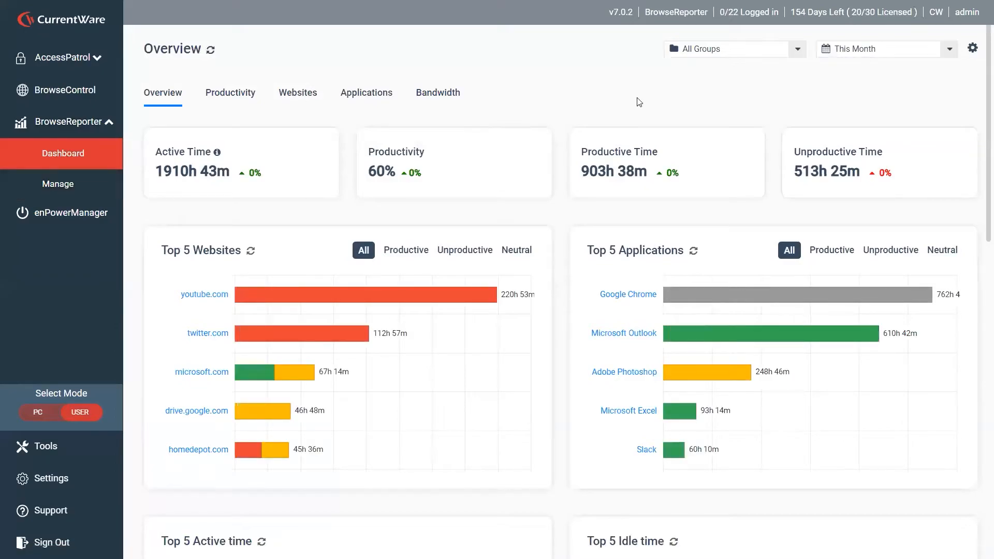
{"action": "mouse_move", "coordinate": [569, 86]}
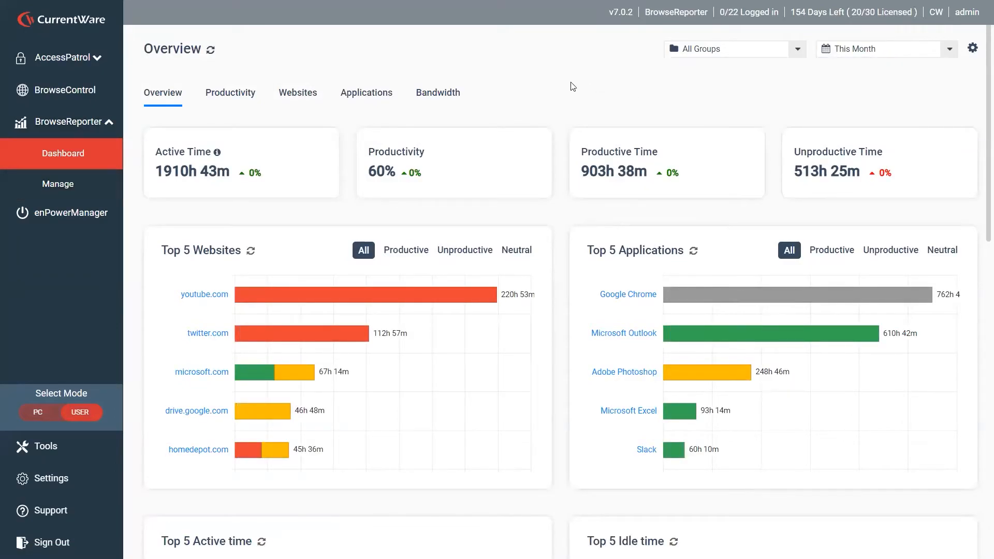
{"action": "mouse_move", "coordinate": [565, 100]}
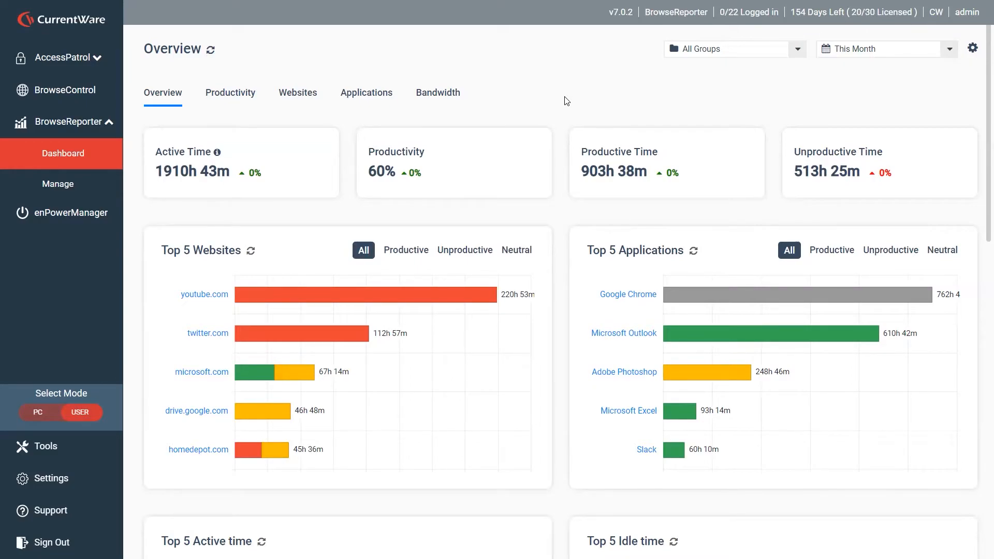
- Drill into youtube.com from the Top 5 Websites chart to see its per-user activity
{"action": "scroll", "scroll_direction": "down", "scroll_amount": 3}
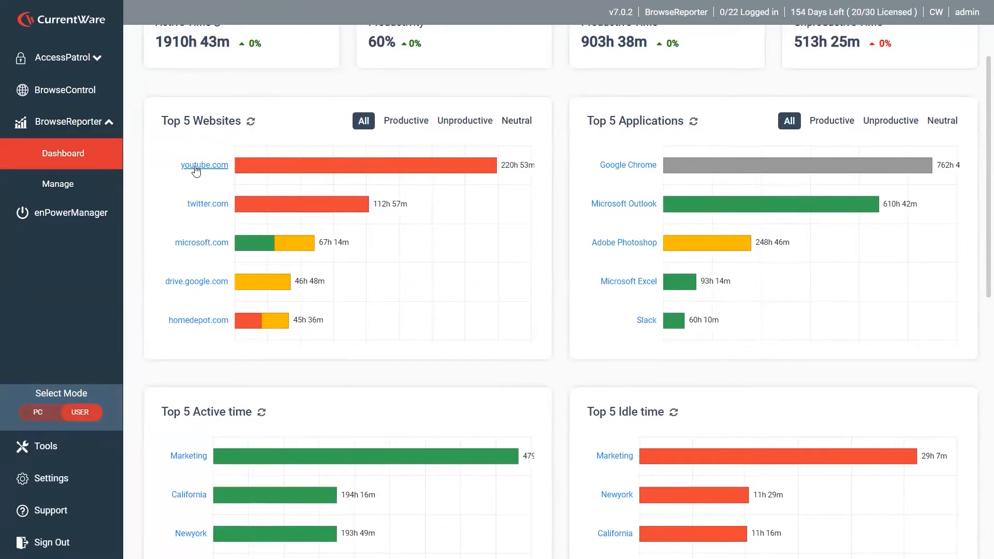
{"action": "left_click", "coordinate": [204, 165]}
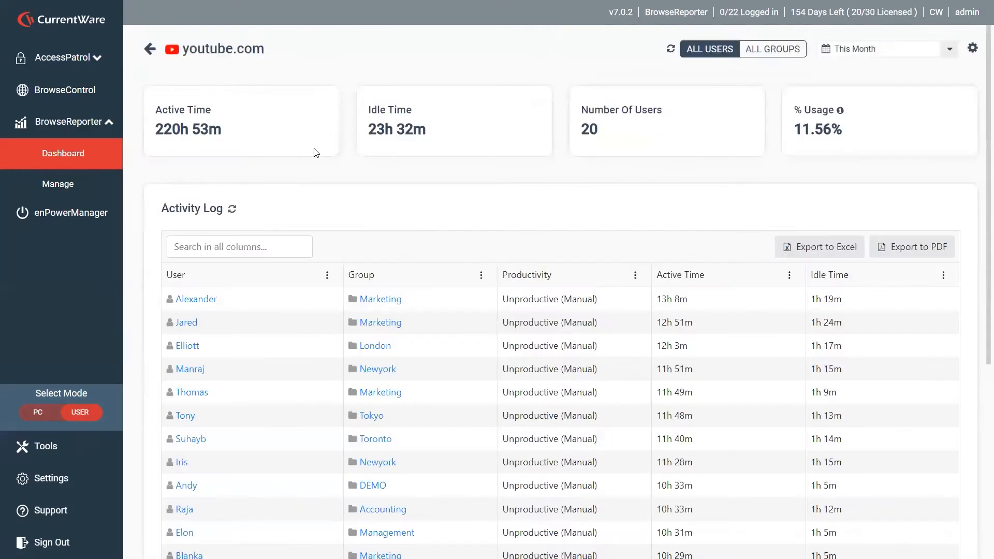
{"action": "mouse_move", "coordinate": [335, 154]}
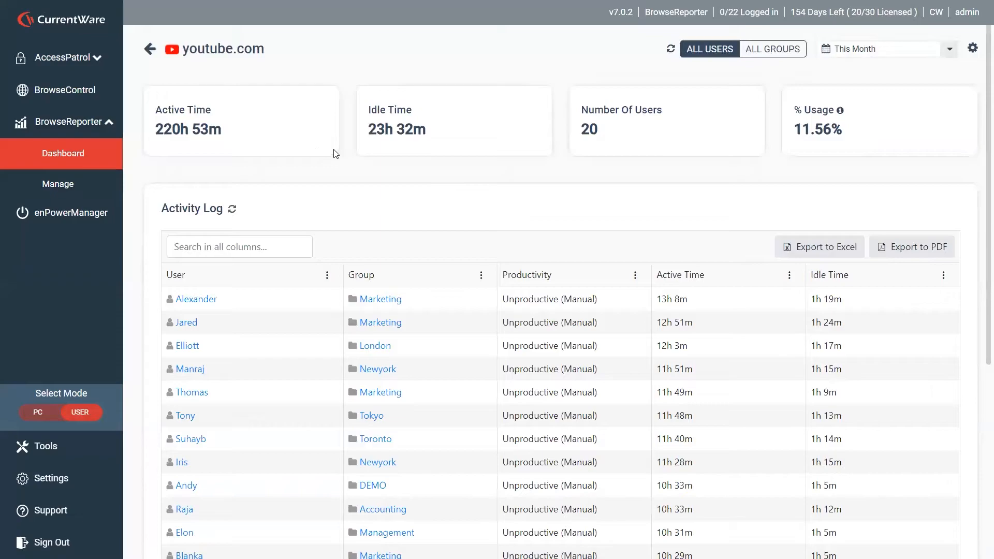
{"action": "mouse_move", "coordinate": [355, 167]}
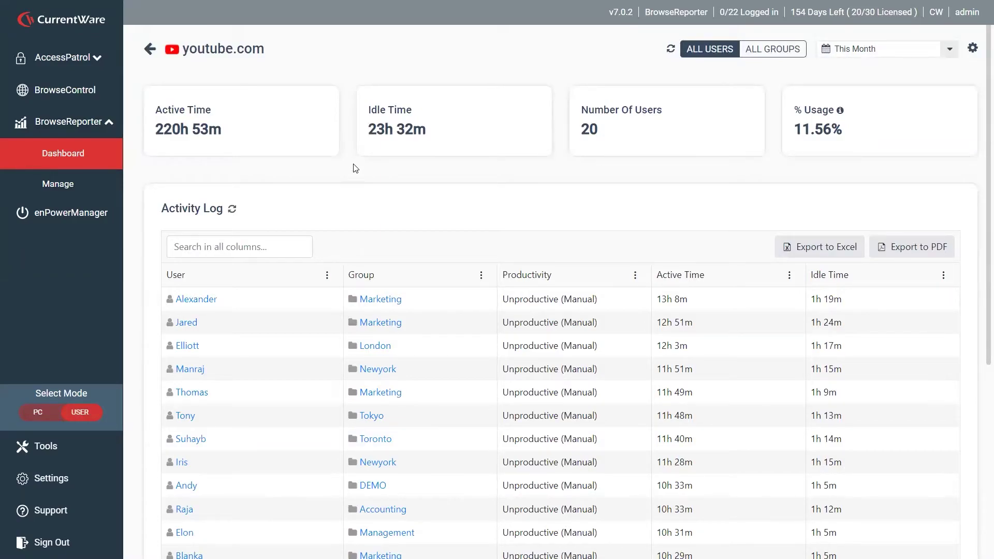
- Return to the overview dashboard and drill into Google Chrome under Top 5 Applications
{"action": "left_click", "coordinate": [149, 48]}
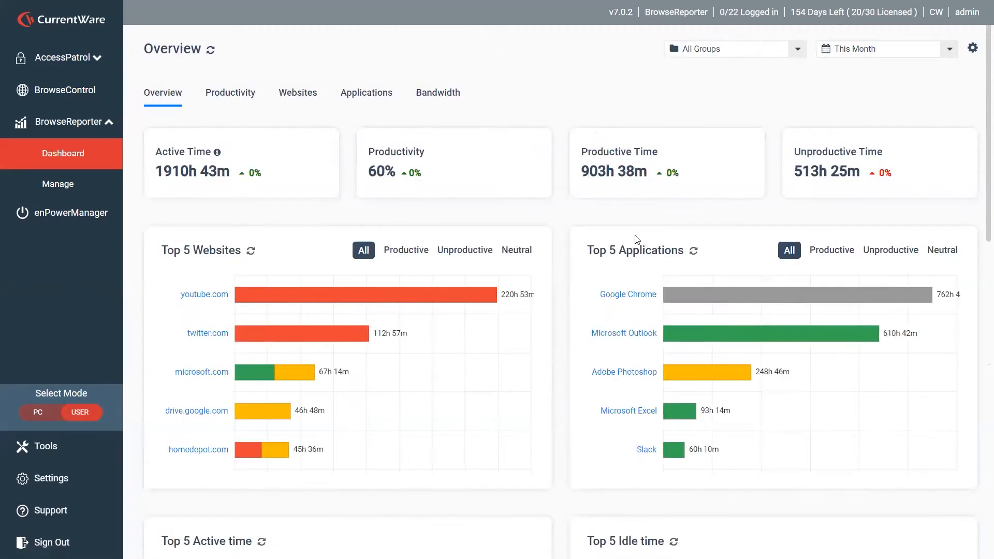
{"action": "scroll", "scroll_direction": "down", "scroll_amount": 3}
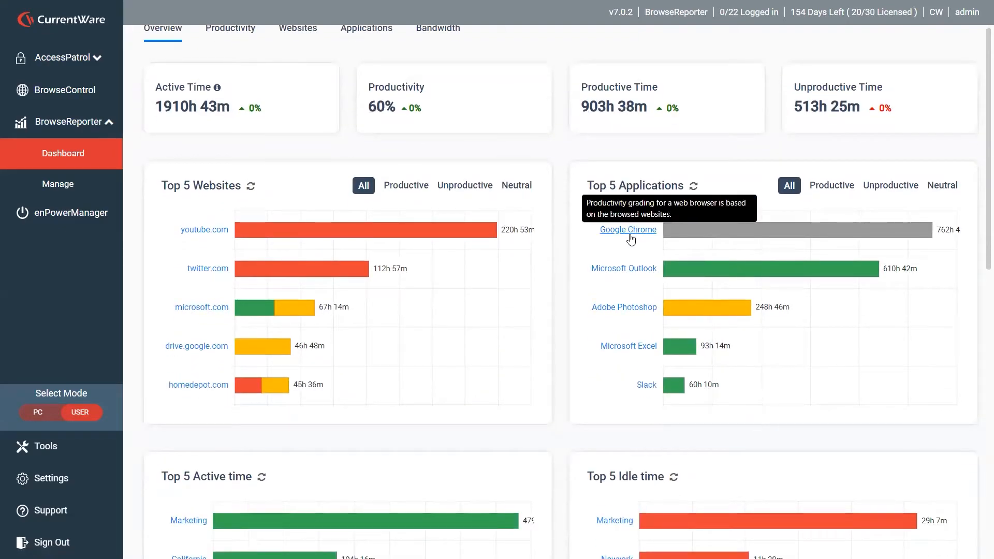
{"action": "left_click", "coordinate": [627, 229]}
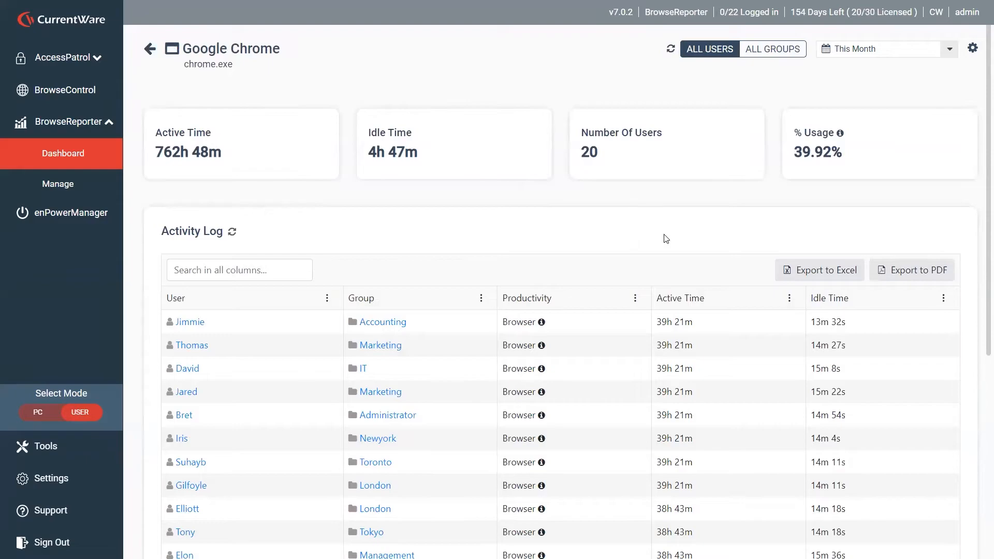
{"action": "mouse_move", "coordinate": [534, 176]}
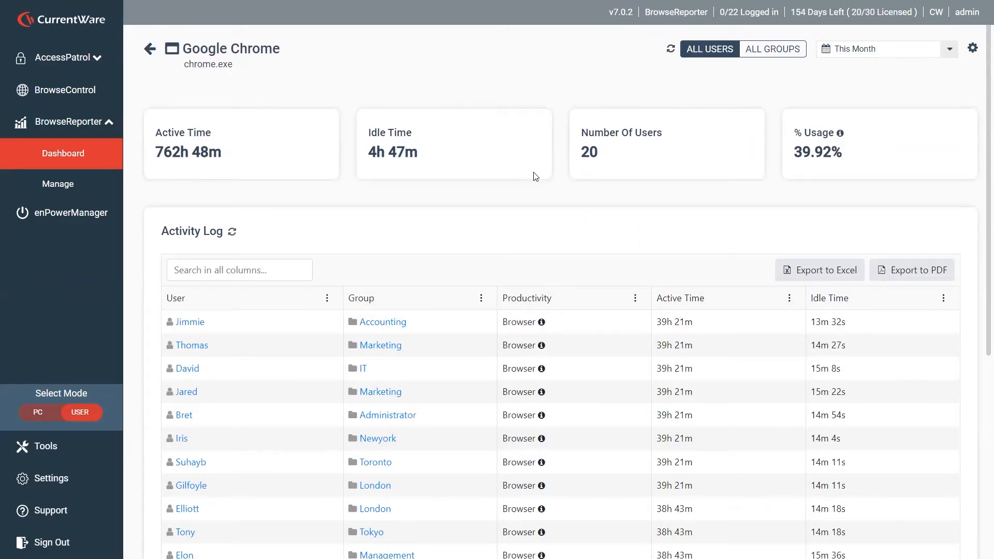
- Scroll through the Google Chrome activity log to reveal more users' browser rows
{"action": "scroll", "scroll_direction": "down", "scroll_amount": 3}
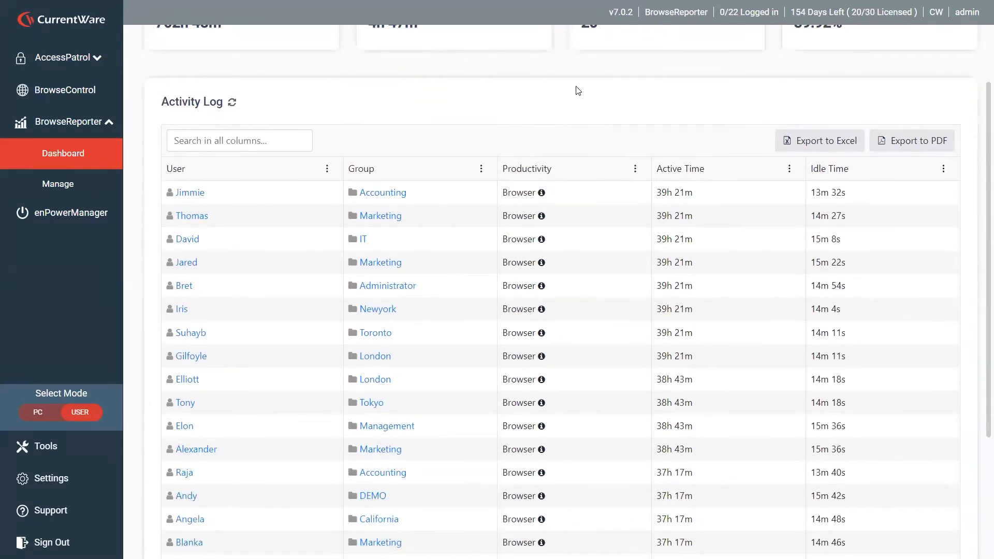
{"action": "scroll", "scroll_direction": "up", "scroll_amount": 3}
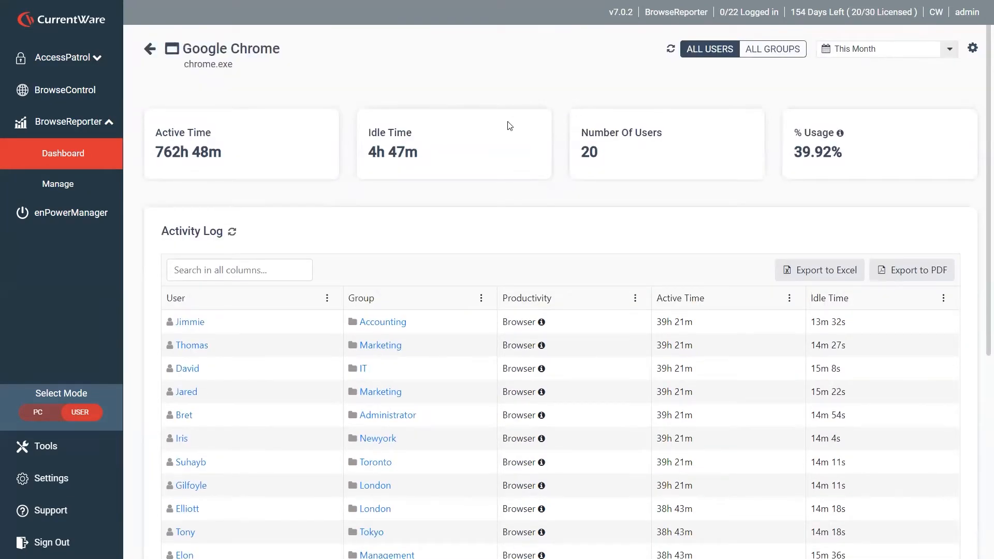
{"action": "mouse_move", "coordinate": [417, 186]}
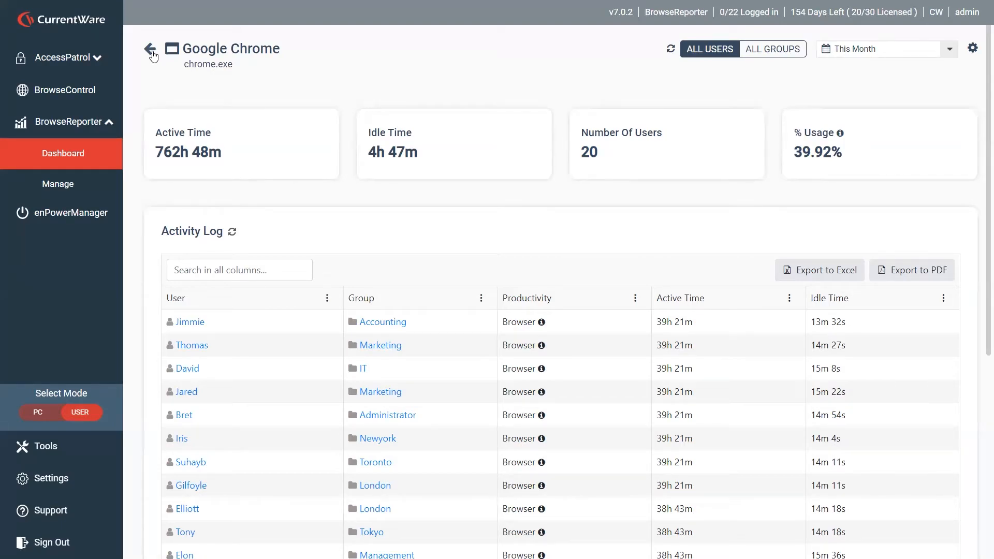
{"action": "mouse_move", "coordinate": [385, 79]}
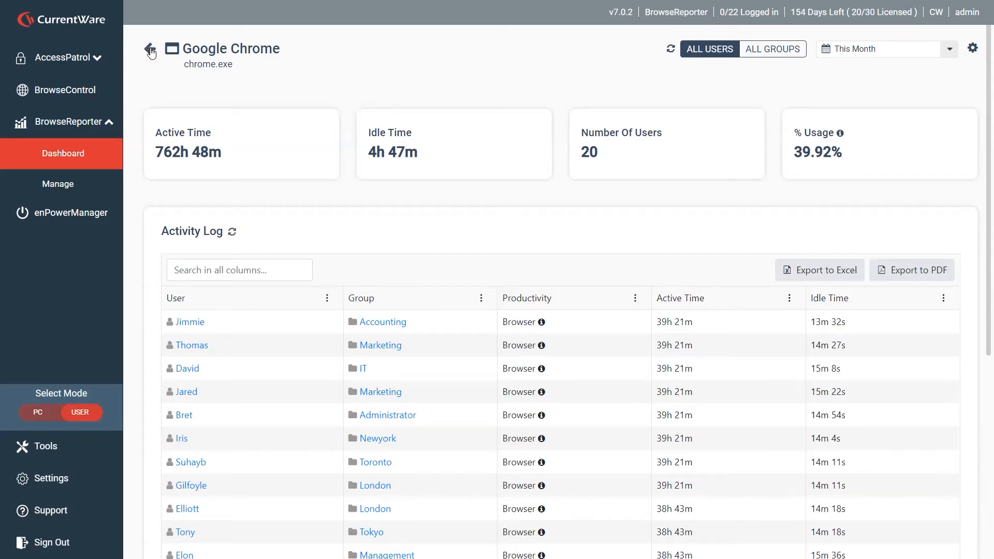
{"action": "mouse_move", "coordinate": [746, 137]}
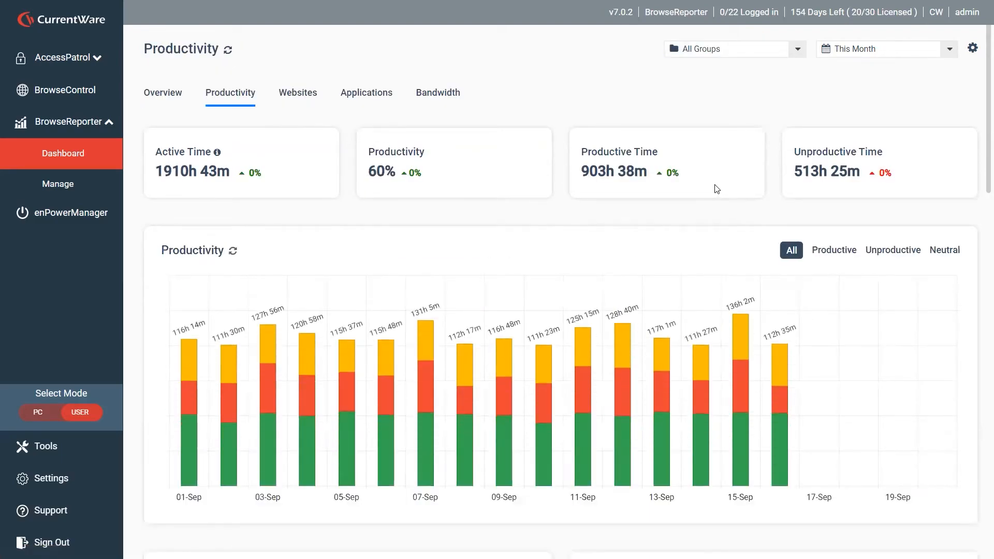
- Drill into the Technology and computers entry under Top 5 Website Categories
{"action": "scroll", "scroll_direction": "down", "scroll_amount": 3}
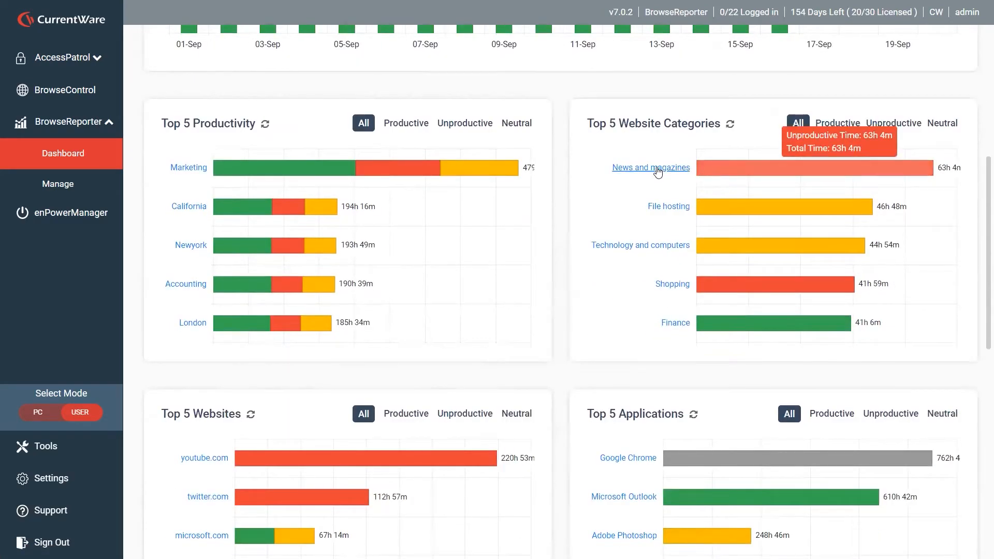
{"action": "mouse_move", "coordinate": [676, 302]}
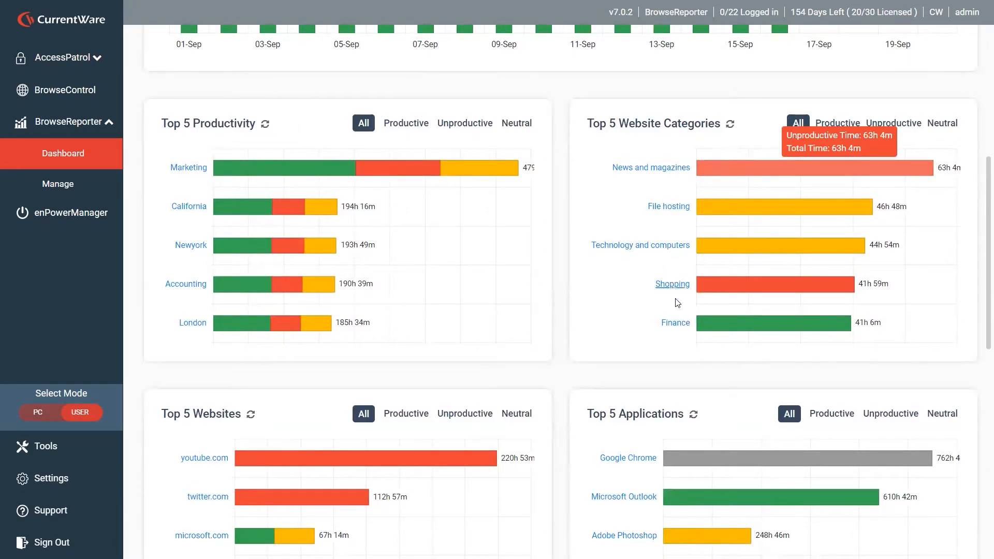
{"action": "mouse_move", "coordinate": [640, 246]}
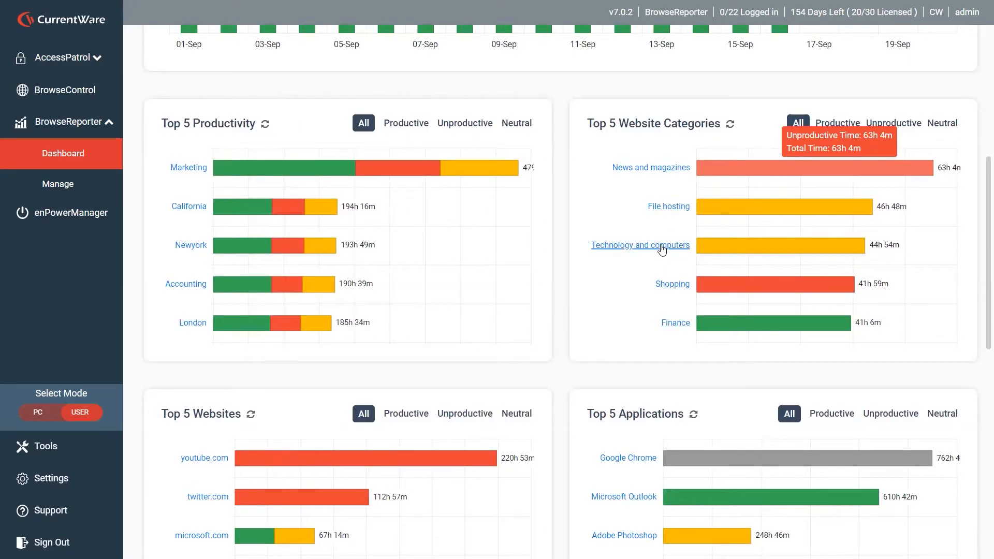
{"action": "left_click", "coordinate": [640, 246]}
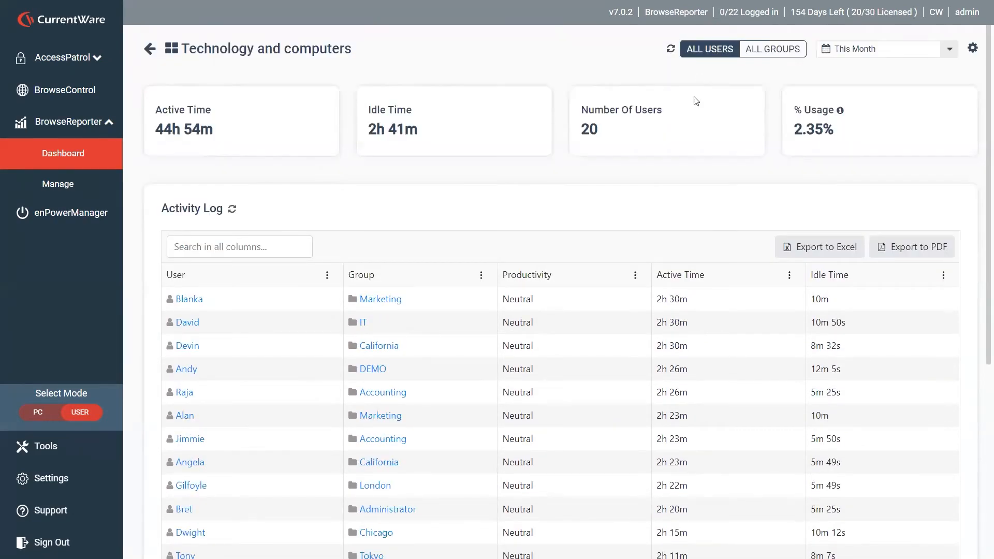
{"action": "mouse_move", "coordinate": [149, 49]}
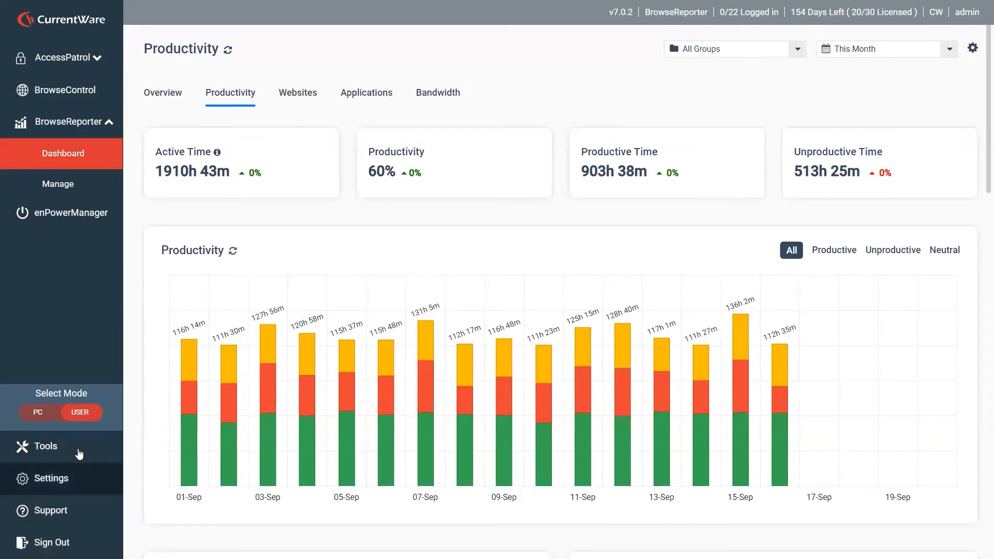
- Show the Audit Log from the Tools sidebar and filter it to Tools module actions
{"action": "left_click", "coordinate": [45, 445]}
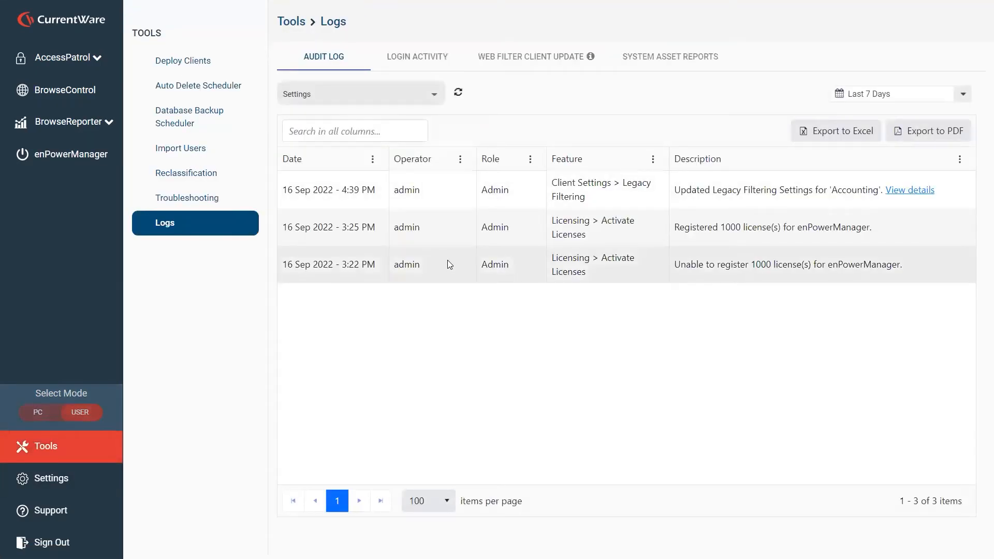
{"action": "mouse_move", "coordinate": [552, 108]}
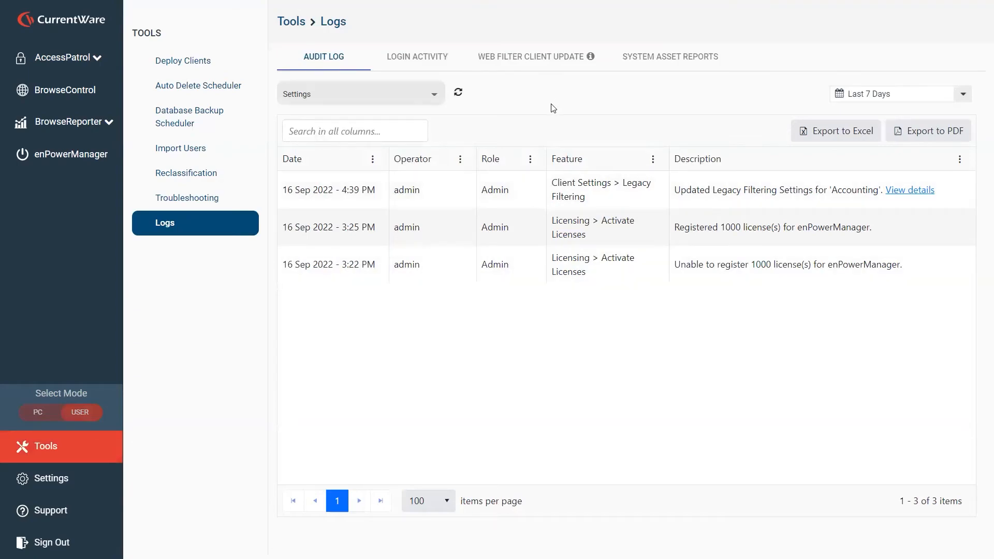
{"action": "mouse_move", "coordinate": [436, 75]}
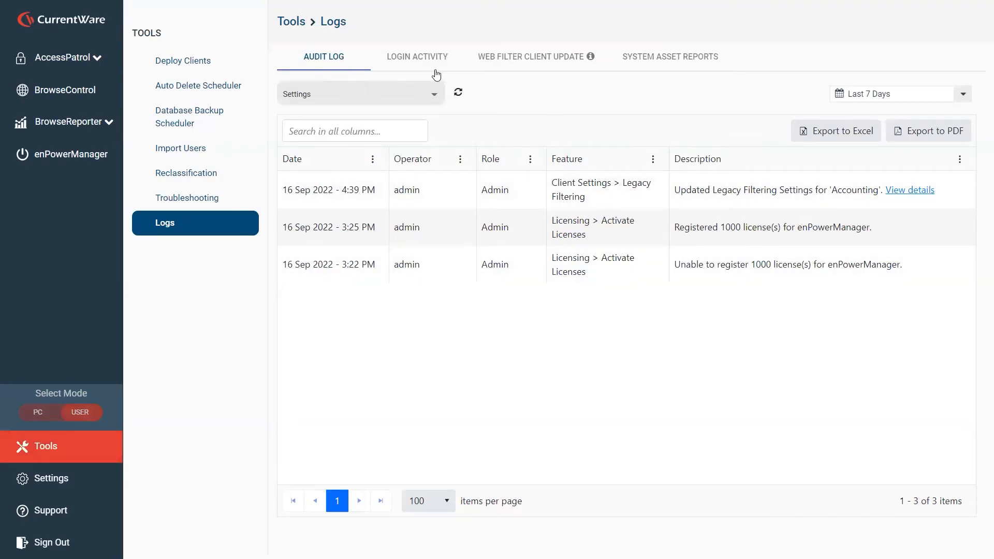
{"action": "mouse_move", "coordinate": [423, 94]}
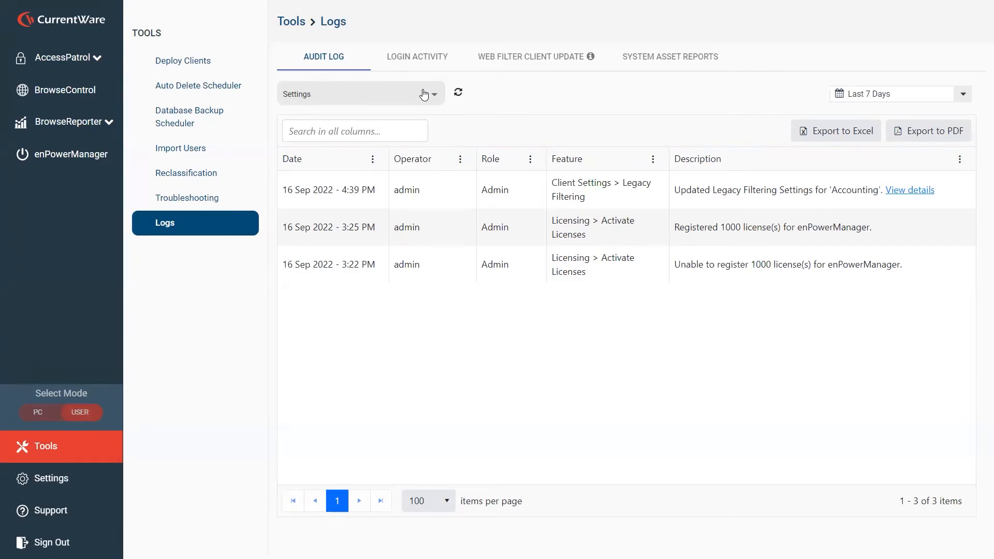
{"action": "left_click", "coordinate": [433, 94]}
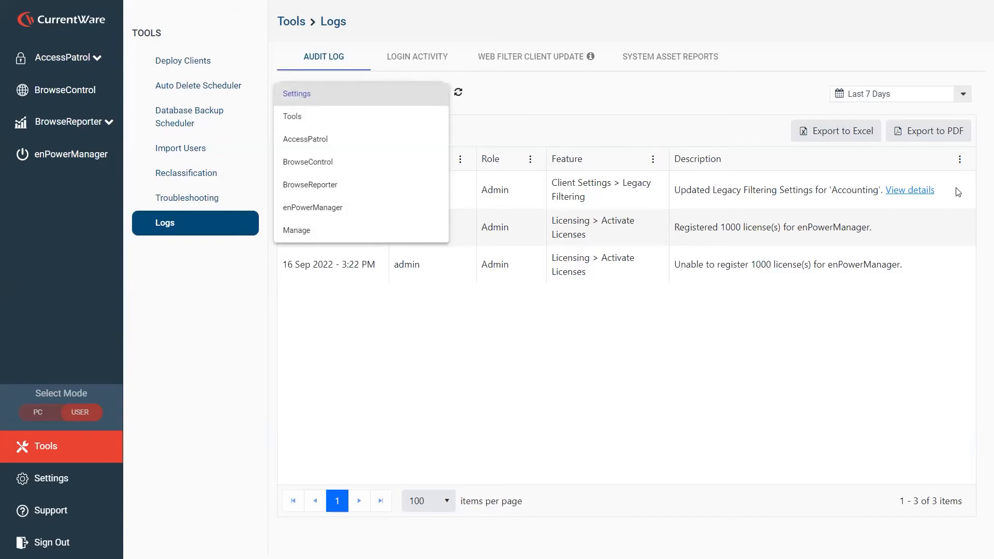
{"action": "left_click", "coordinate": [292, 116]}
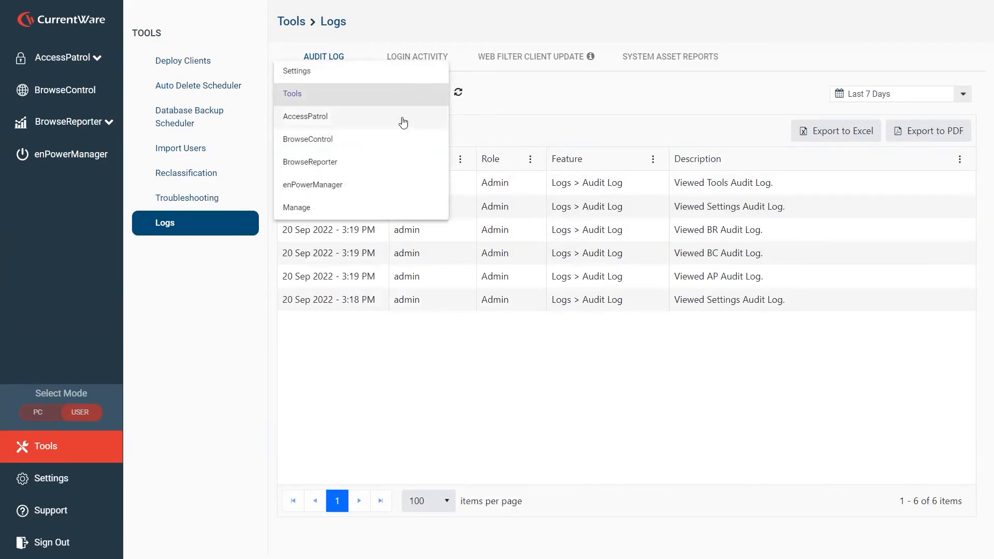
- Review AccessPatrol then BrowseControl audit entries and check the blocked-list detail showing youtube.com
{"action": "left_click", "coordinate": [305, 116]}
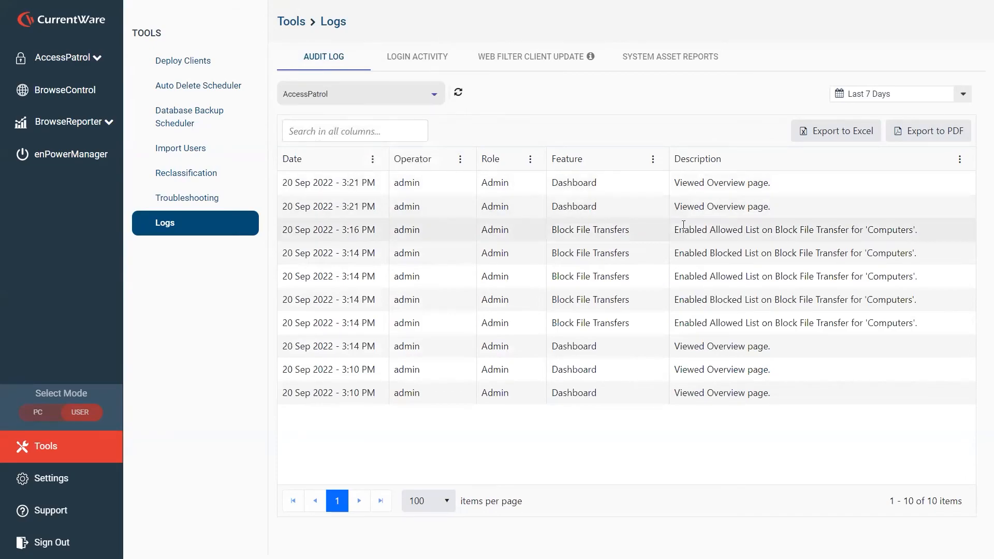
{"action": "mouse_move", "coordinate": [746, 299]}
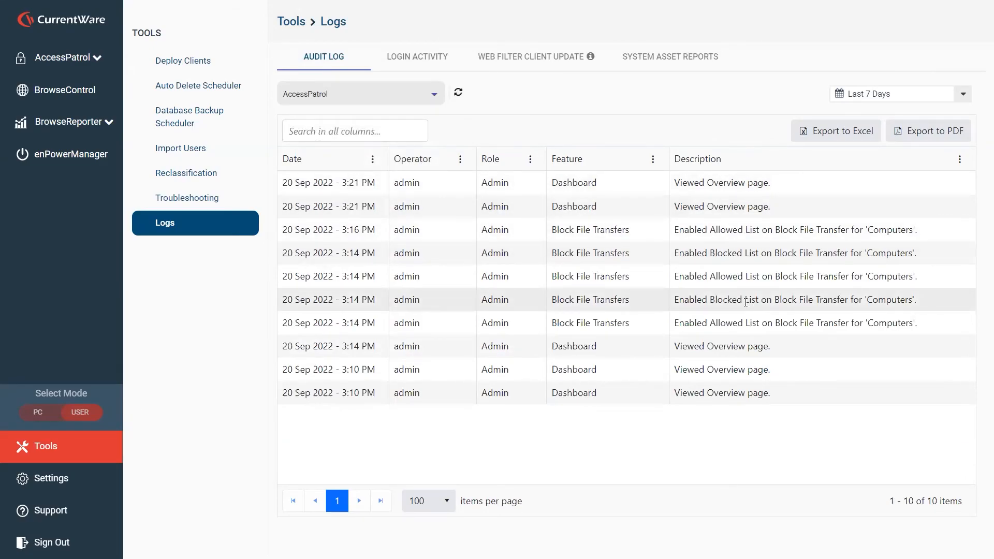
{"action": "left_click", "coordinate": [360, 93]}
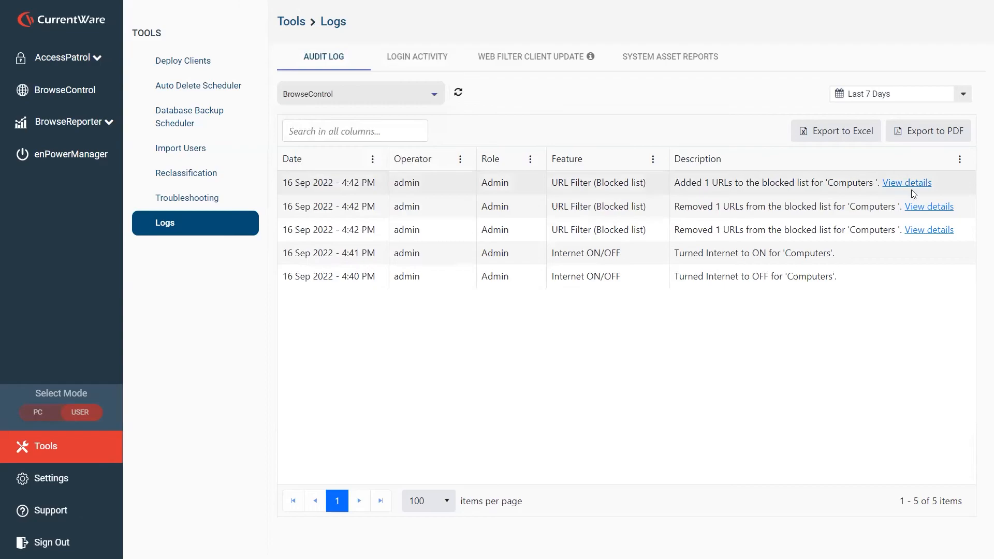
{"action": "left_click", "coordinate": [906, 182]}
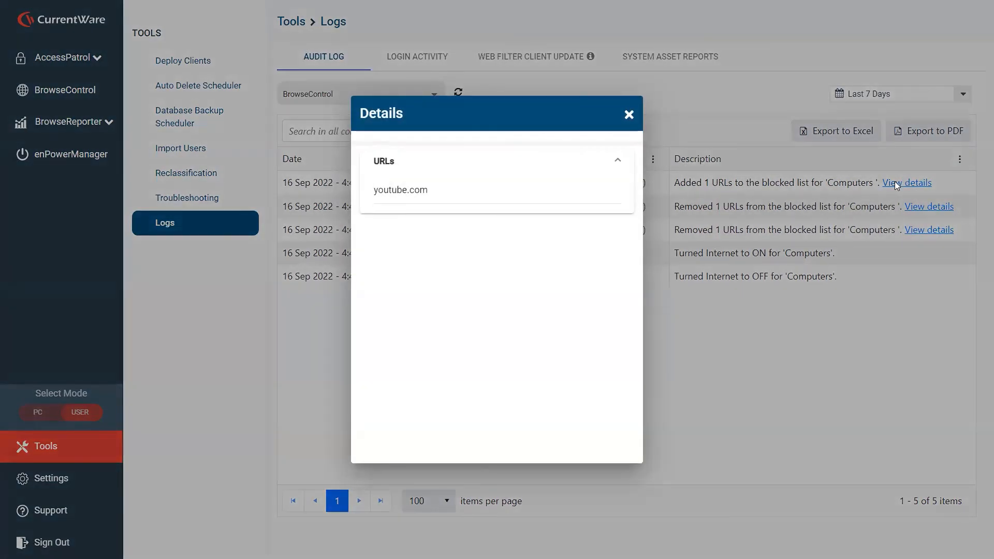
{"action": "mouse_move", "coordinate": [410, 184]}
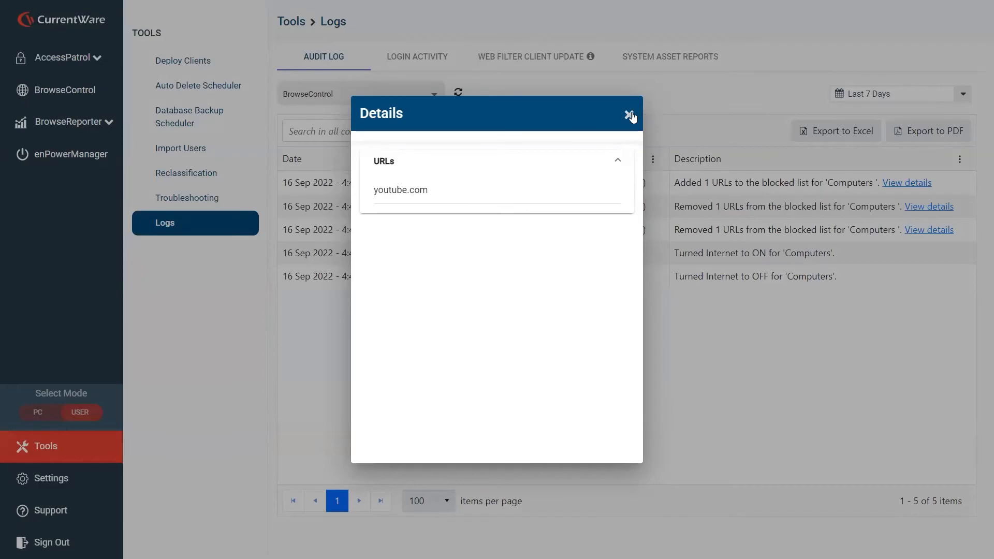
{"action": "left_click", "coordinate": [631, 114]}
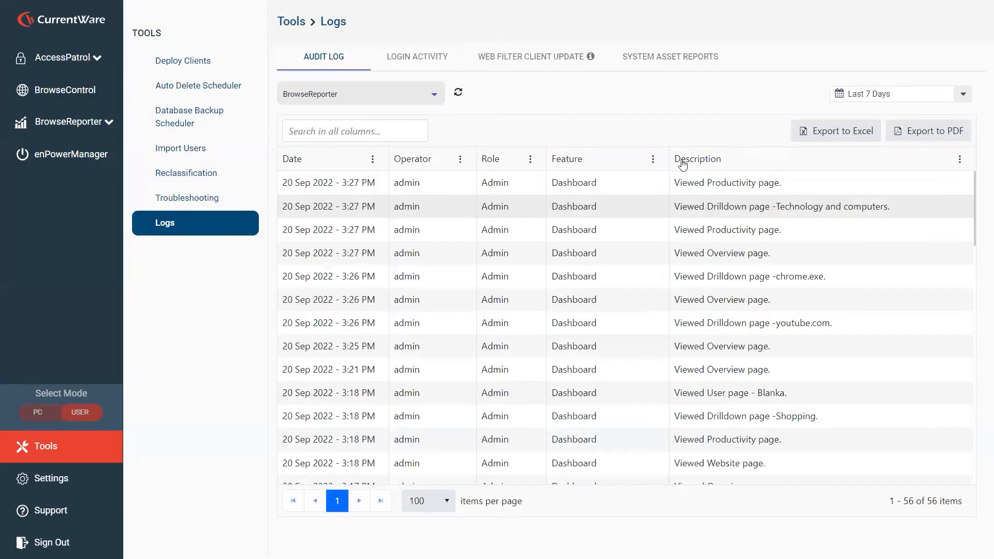
- Filter the audit log to Manage actions, listing deleted computers and users moved to Marketing
{"action": "scroll", "scroll_direction": "down", "scroll_amount": 3}
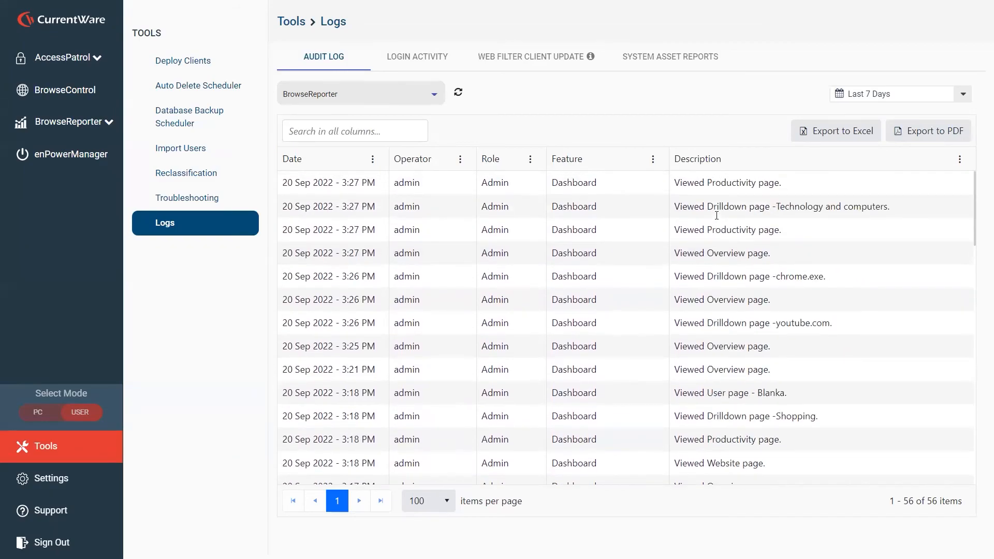
{"action": "left_click", "coordinate": [359, 93]}
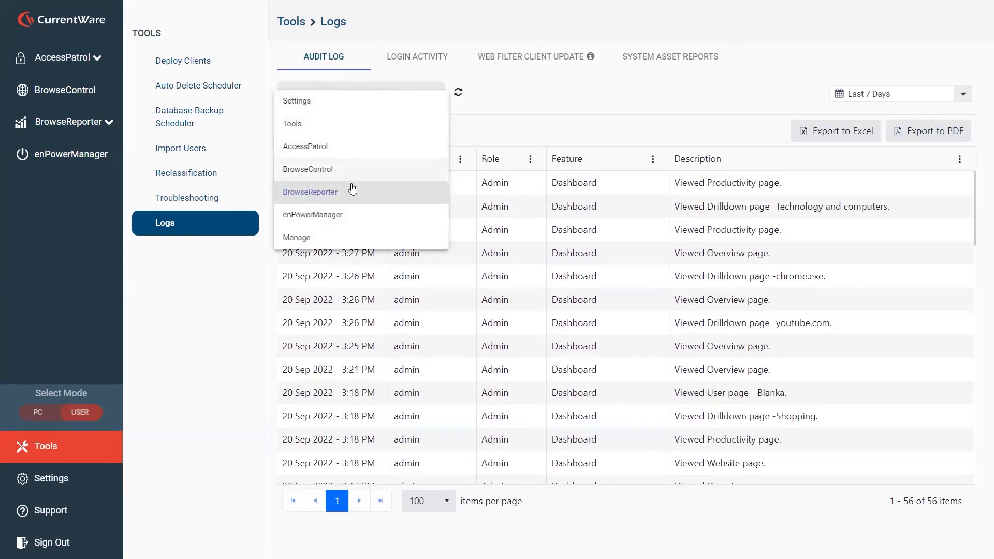
{"action": "left_click", "coordinate": [296, 237]}
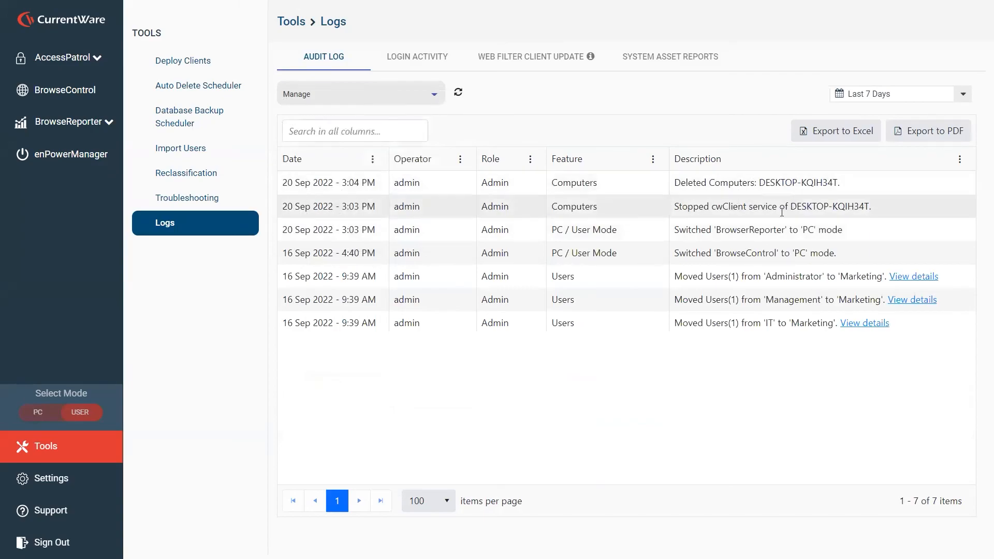
{"action": "mouse_move", "coordinate": [800, 313]}
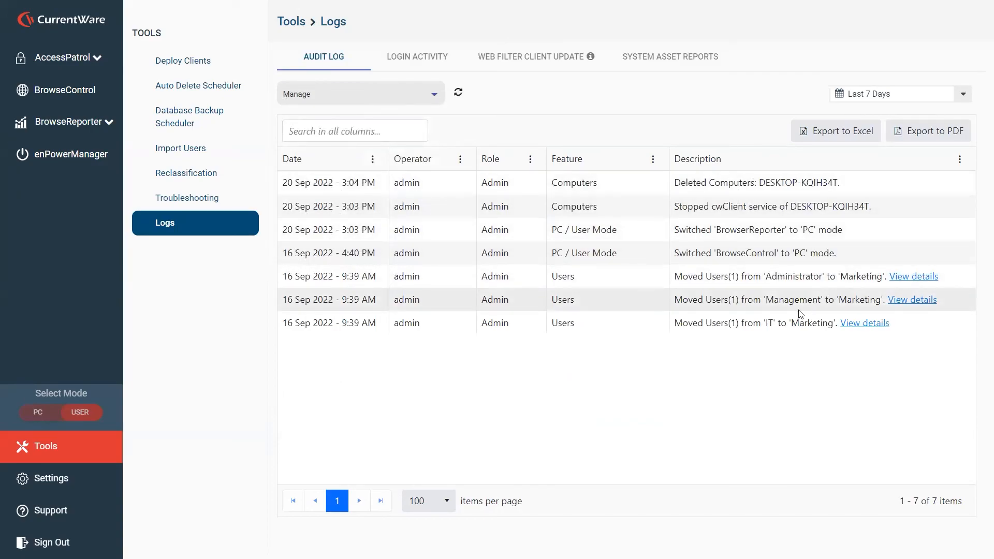
{"action": "mouse_move", "coordinate": [478, 323]}
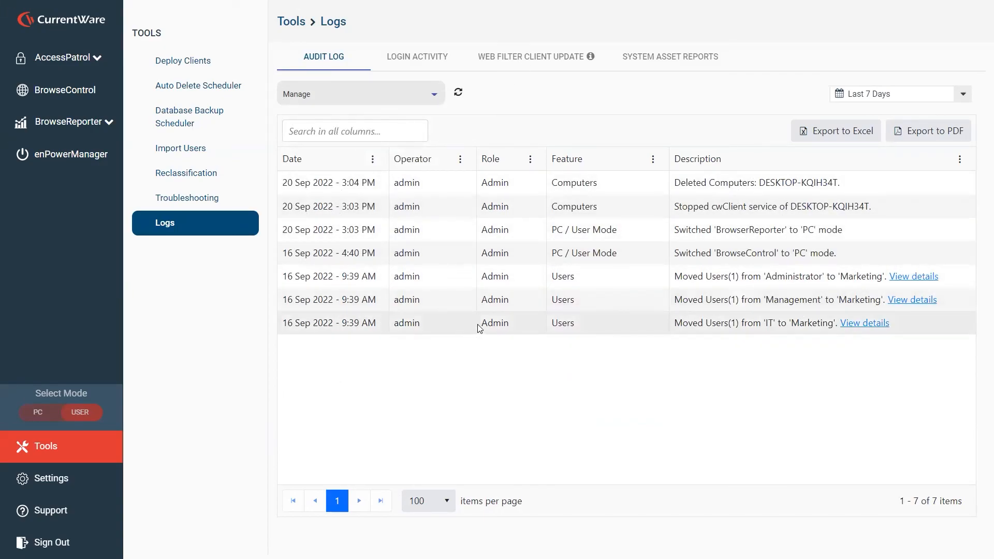
{"action": "mouse_move", "coordinate": [603, 90]}
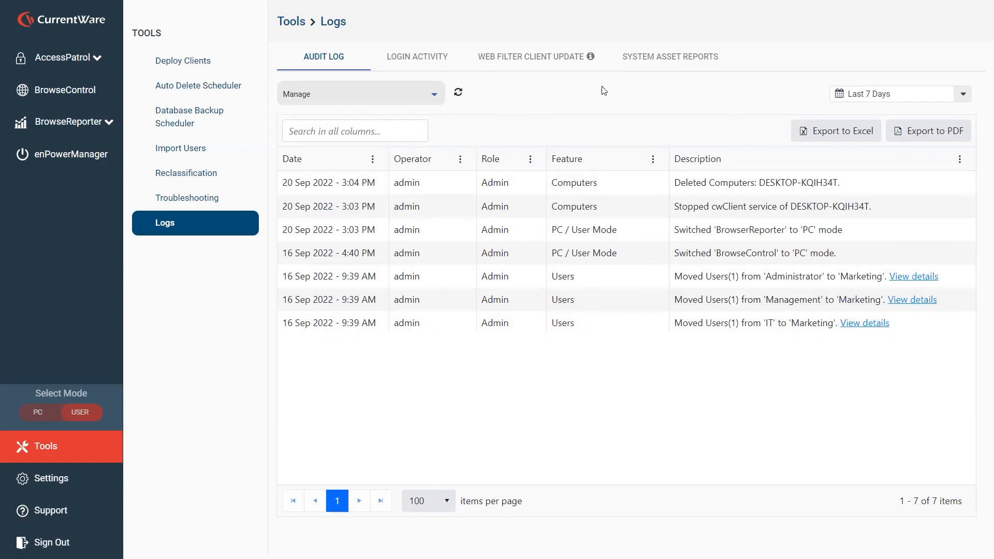
{"action": "mouse_move", "coordinate": [602, 281]}
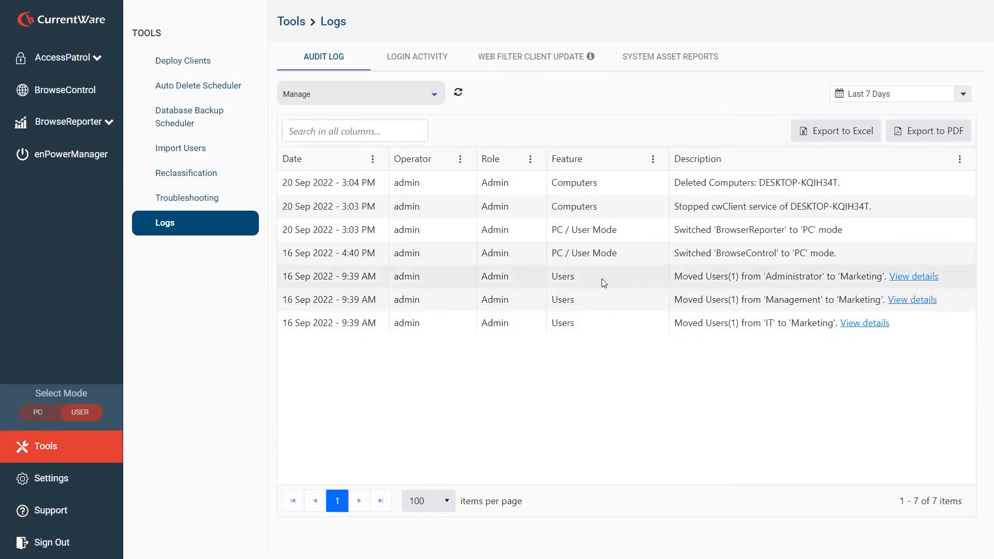